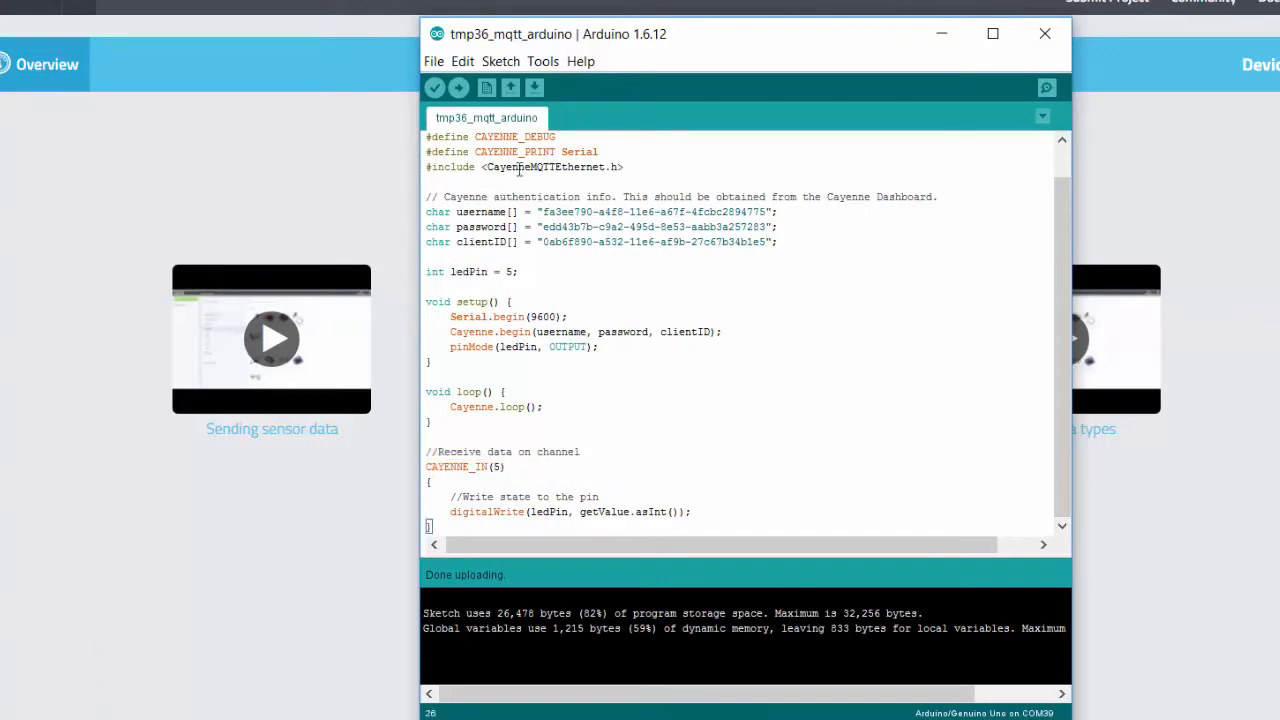
Bring the Cayenne dashboard for Device X to the front once the sketch upload finishes.
left_click(458, 88)
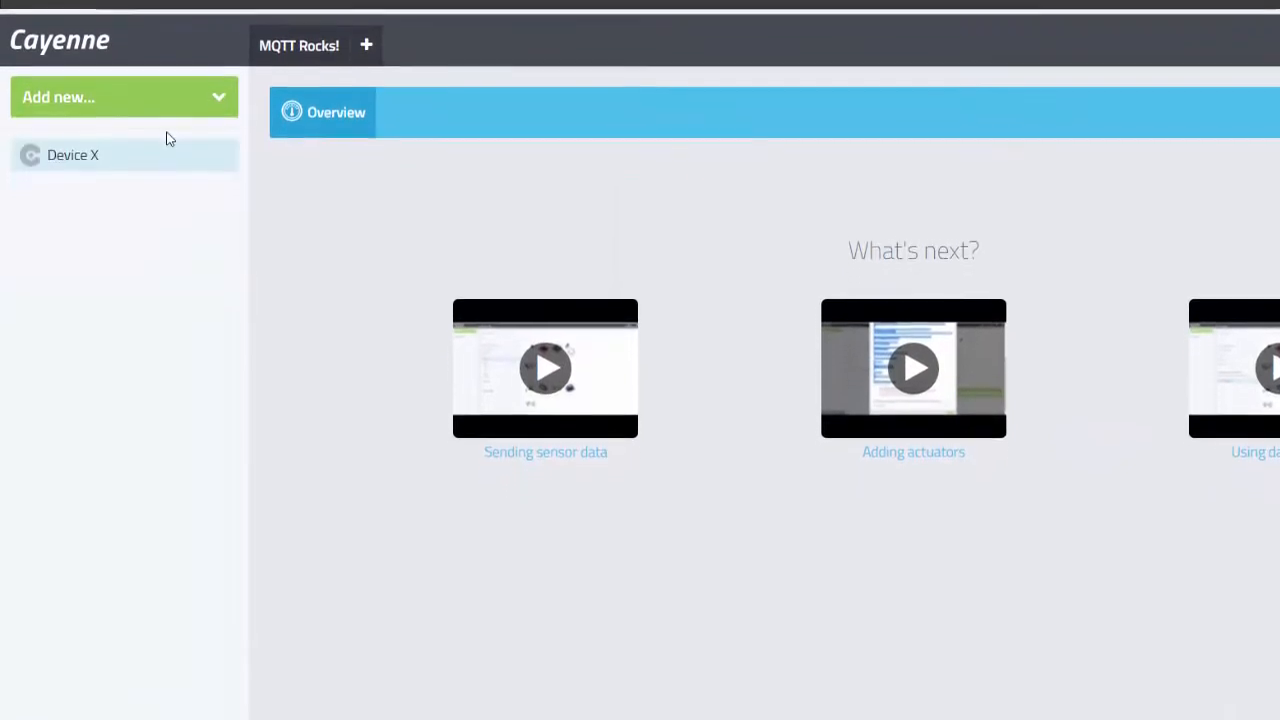
Add a Button widget named LED on channel 5 with the Light icon under Device X.
left_click(96, 114)
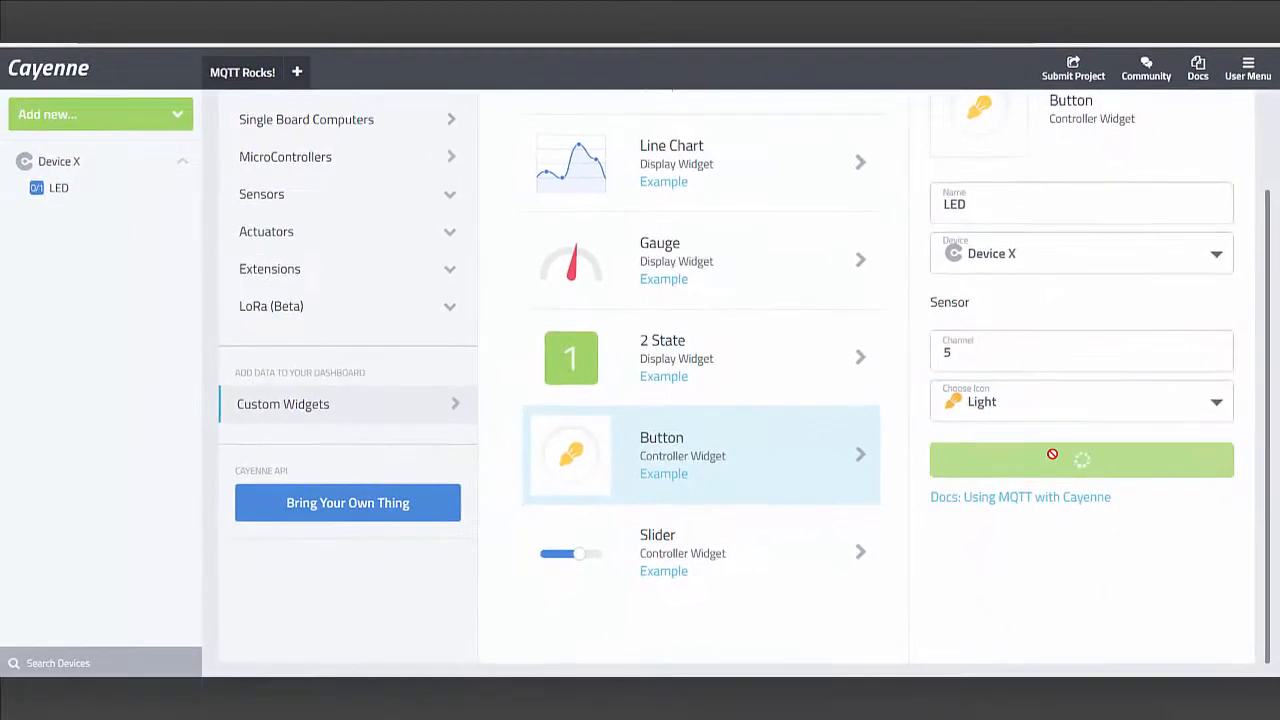
left_click(1080, 458)
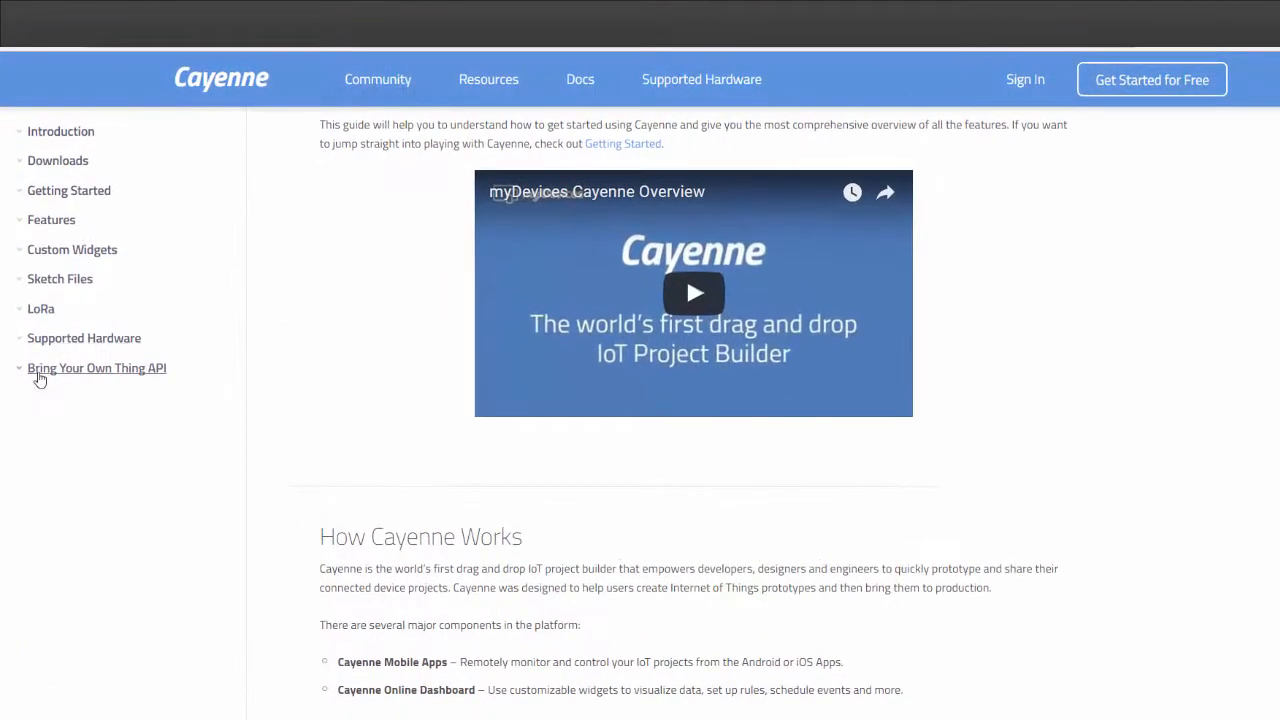
View the Bring Your Own Thing API docs, then browse the Community forum's latest project topics.
left_click(96, 368)
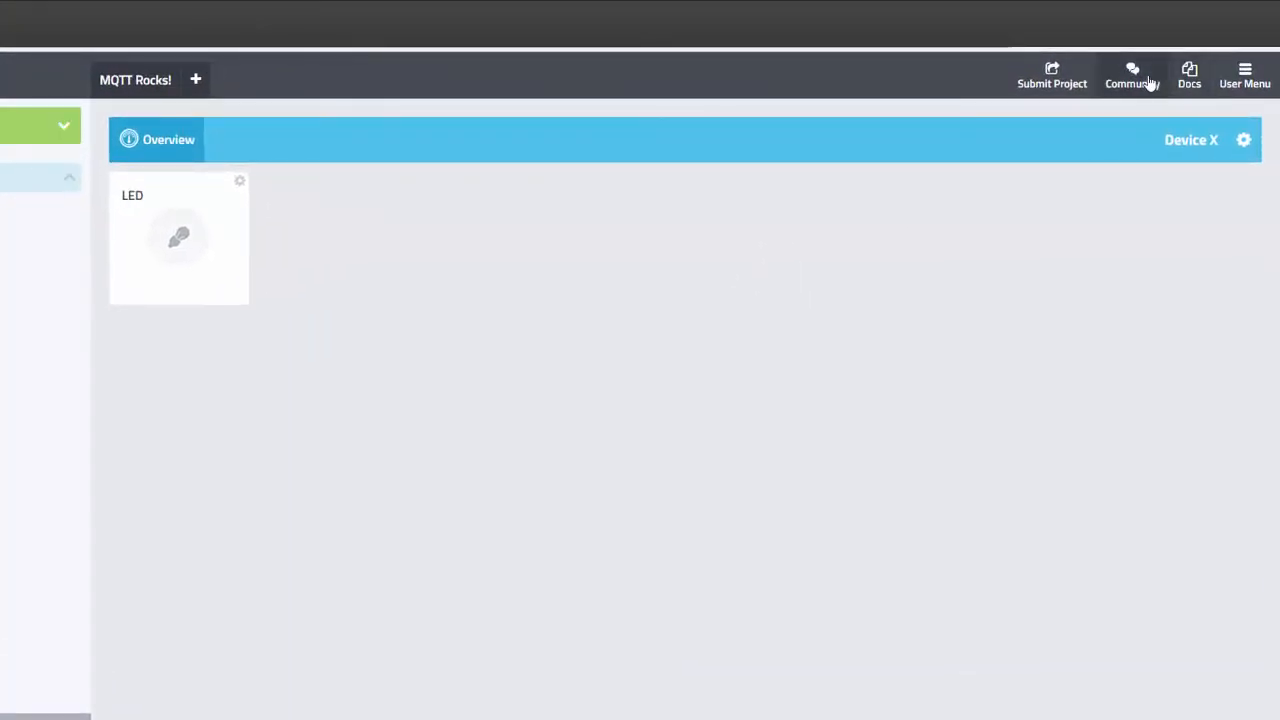
left_click(1132, 76)
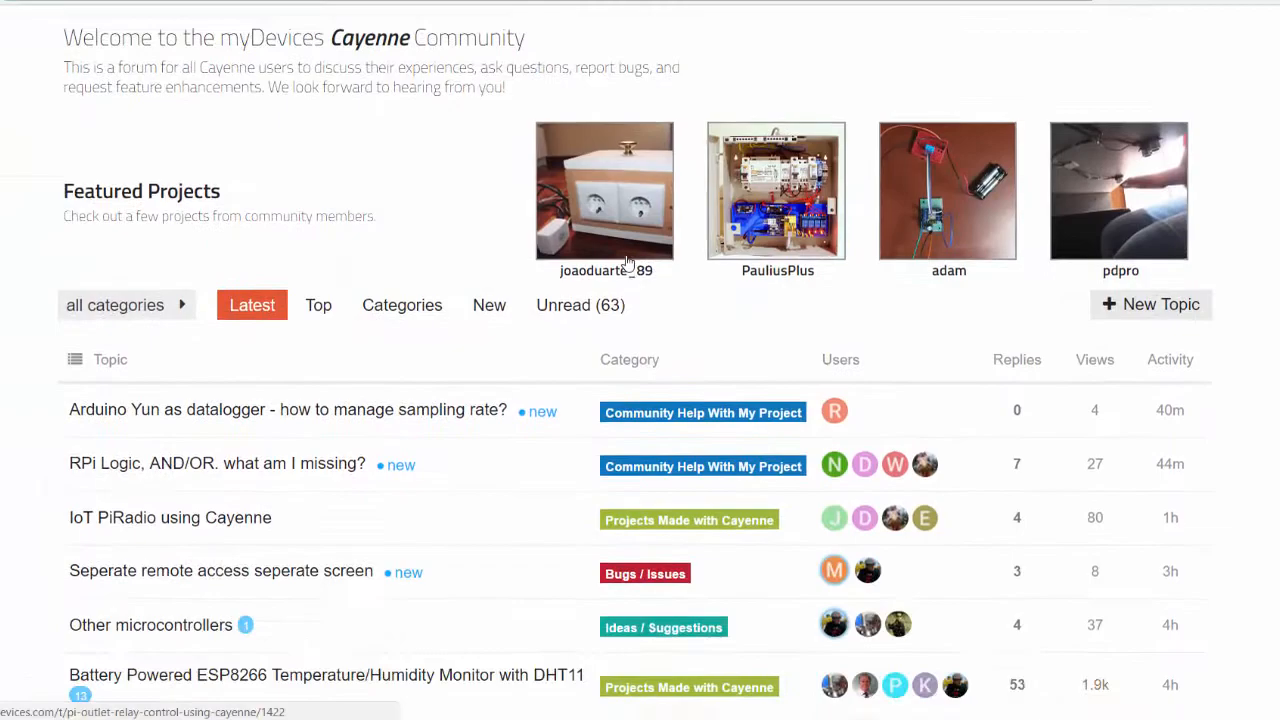
scroll("down", 3)
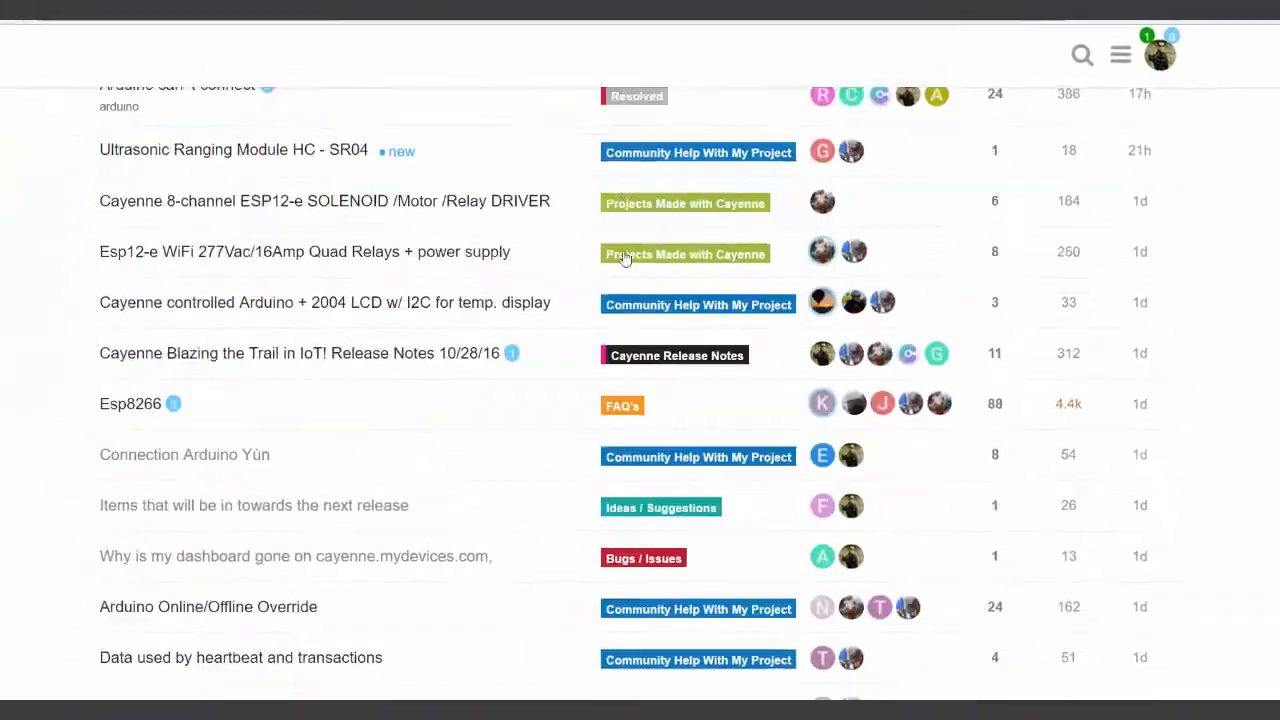